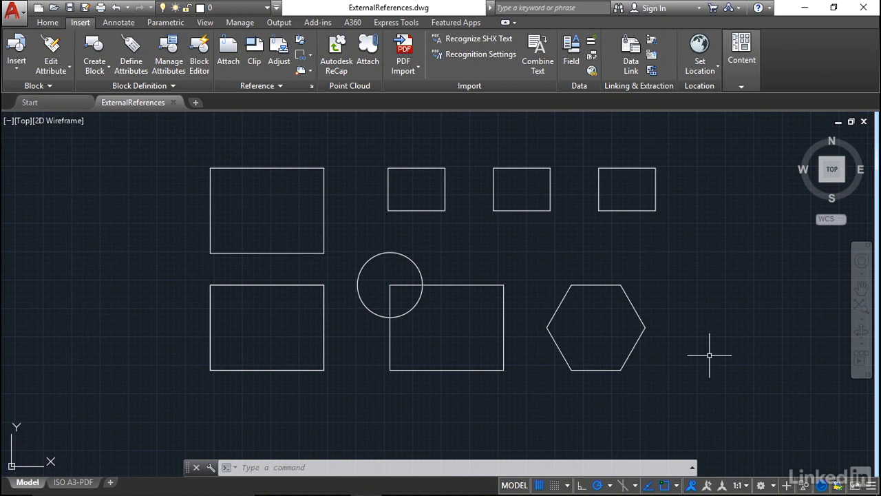
{"action": "mouse_move", "coordinate": [707, 331]}
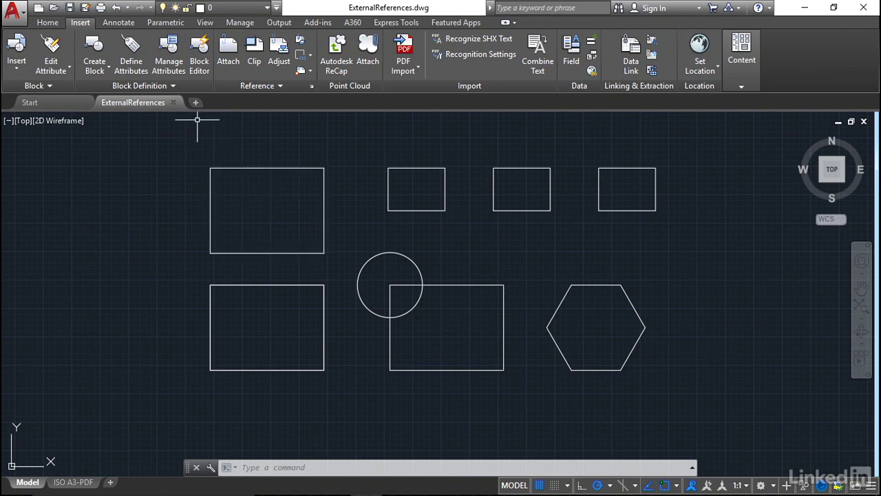
{"action": "mouse_move", "coordinate": [154, 135]}
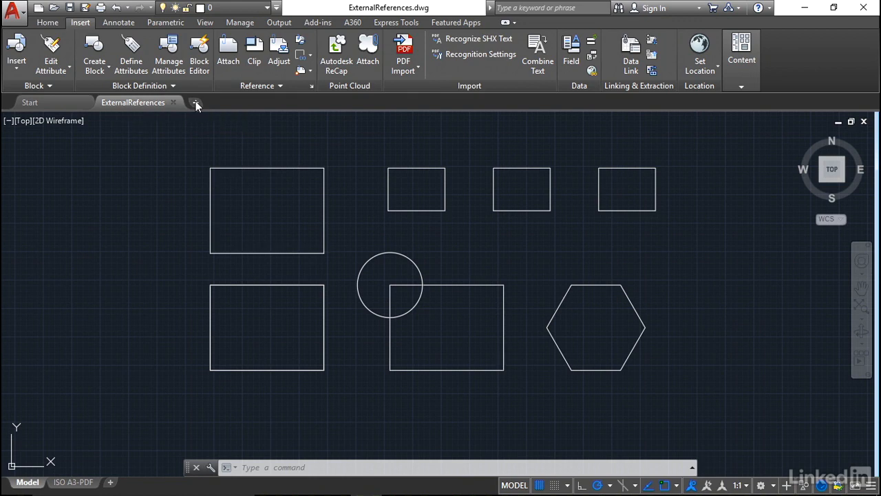
Step: Create new blank Drawing2, glance back at ExternalReferences, and return to Drawing2
{"action": "left_click", "coordinate": [199, 102]}
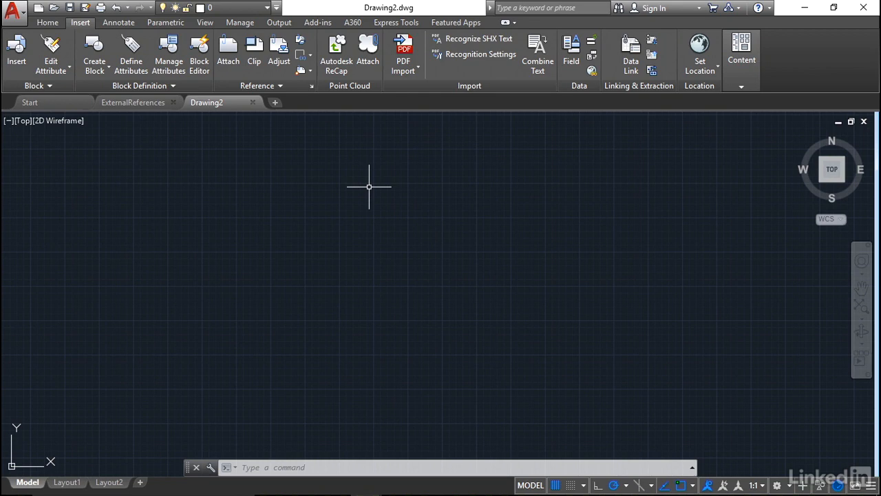
{"action": "mouse_move", "coordinate": [380, 185]}
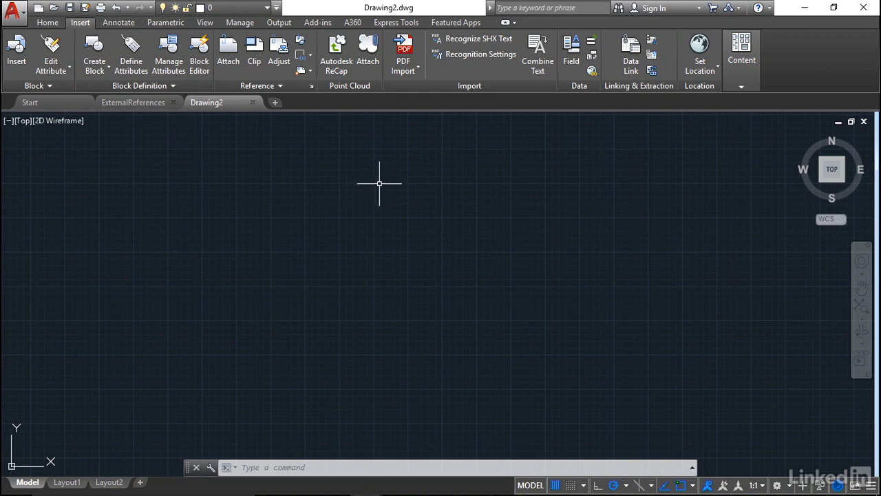
{"action": "mouse_move", "coordinate": [140, 121]}
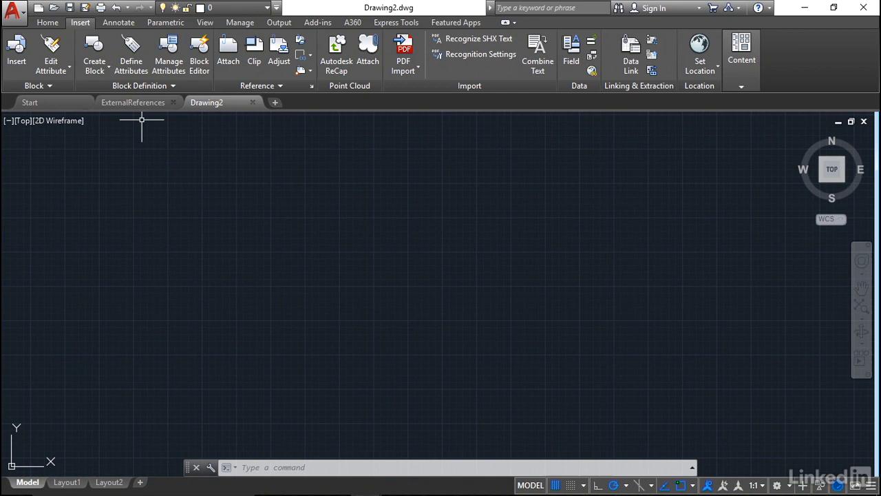
{"action": "left_click", "coordinate": [132, 101]}
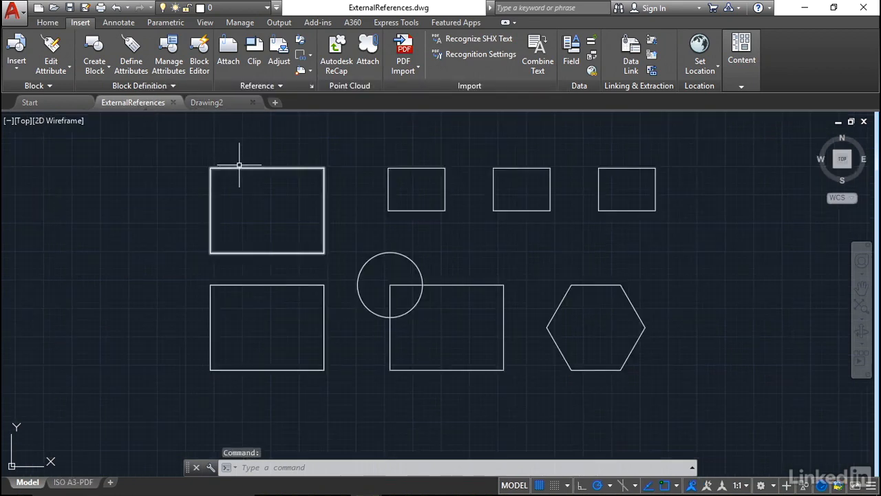
{"action": "left_click", "coordinate": [207, 102]}
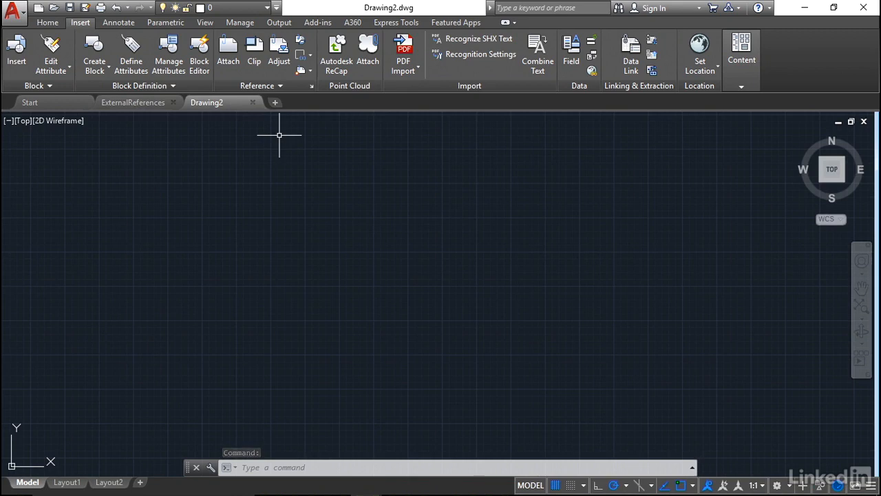
{"action": "mouse_move", "coordinate": [288, 125]}
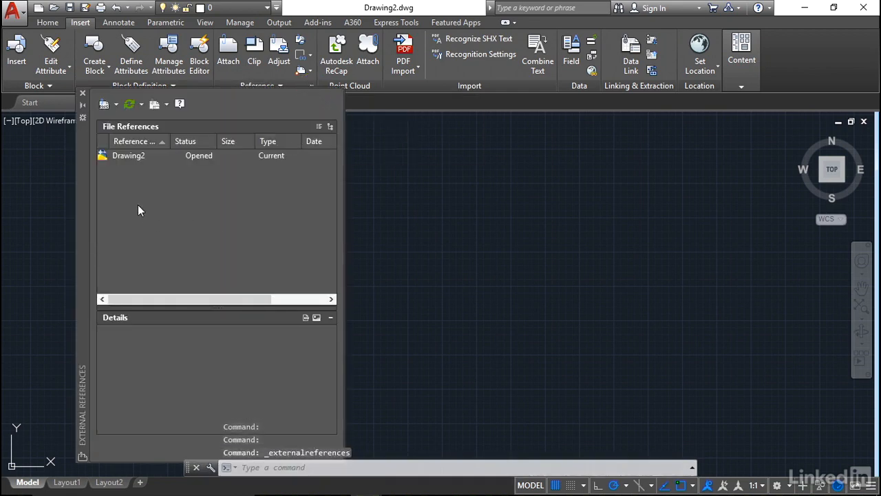
{"action": "mouse_move", "coordinate": [138, 157]}
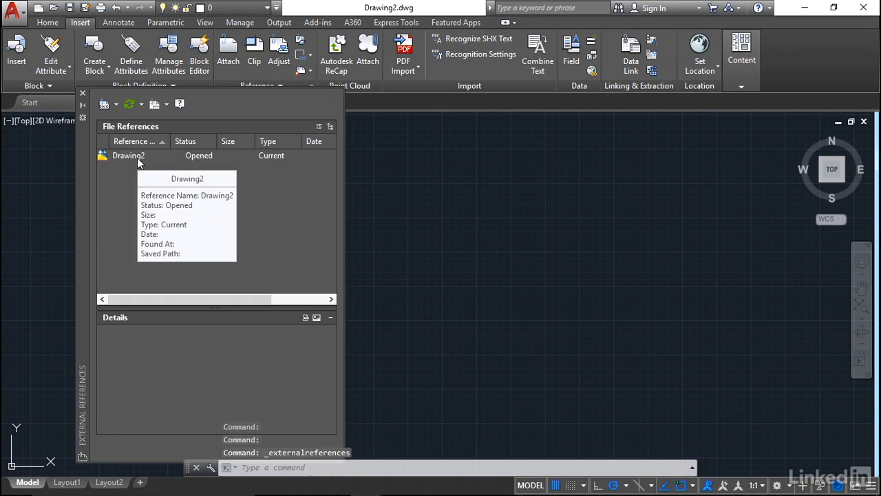
{"action": "mouse_move", "coordinate": [132, 196]}
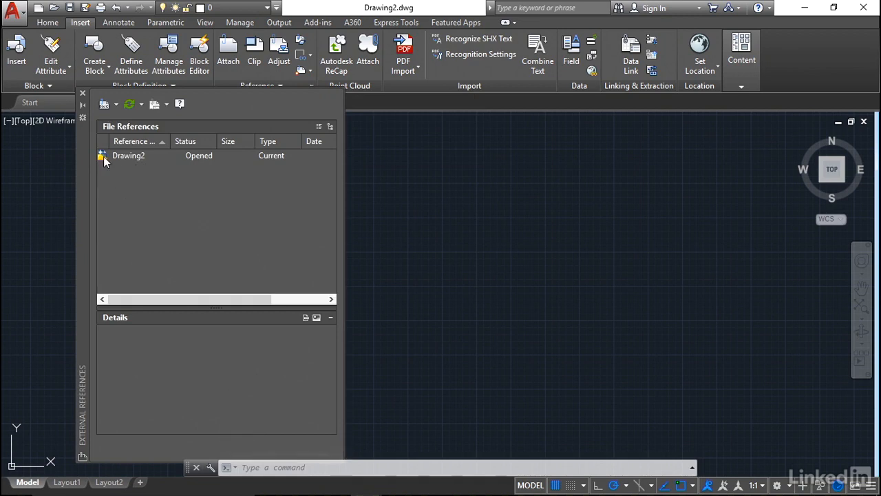
{"action": "mouse_move", "coordinate": [115, 192]}
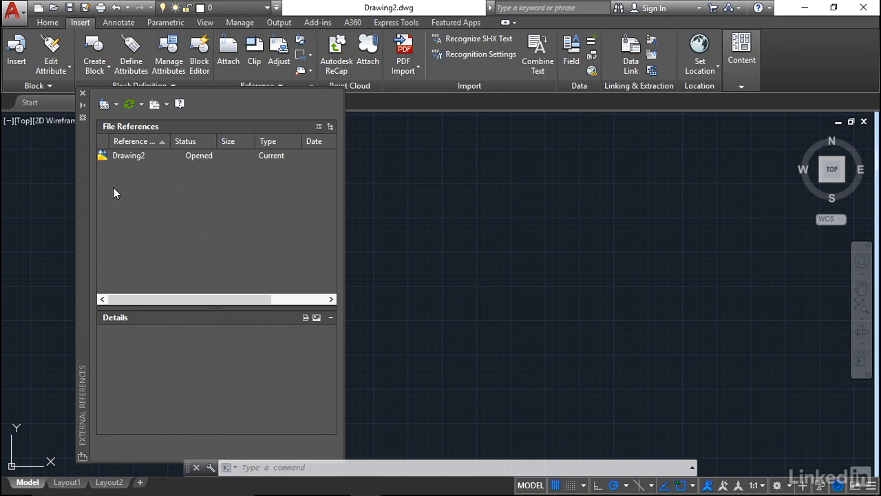
{"action": "mouse_move", "coordinate": [118, 110]}
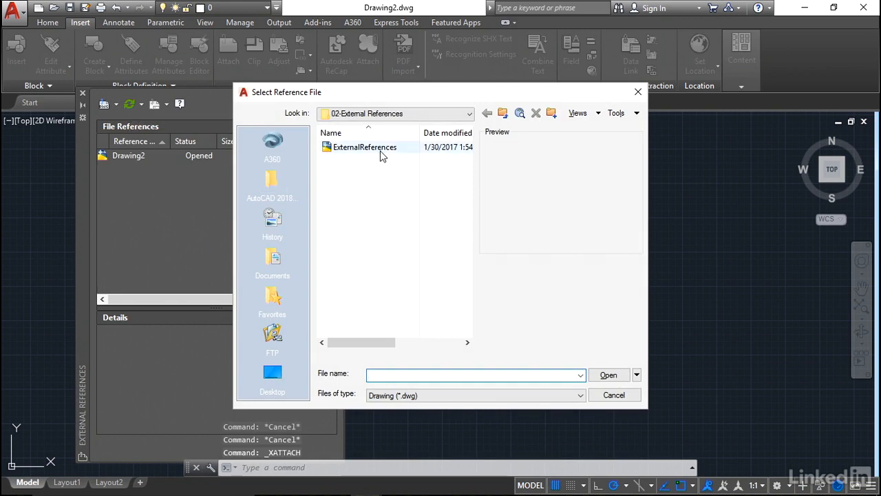
Step: Select ExternalReferences.dwg as the reference file, bringing up the Attach External Reference dialog
{"action": "left_click", "coordinate": [364, 146]}
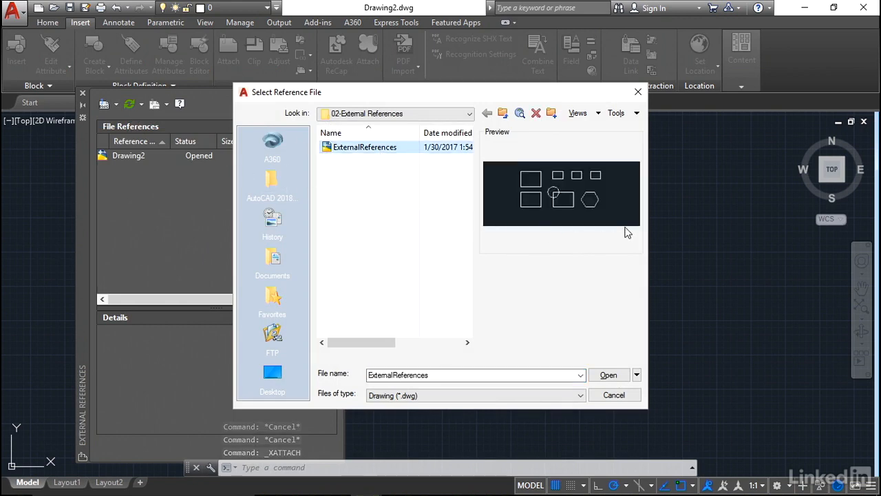
{"action": "mouse_move", "coordinate": [557, 281]}
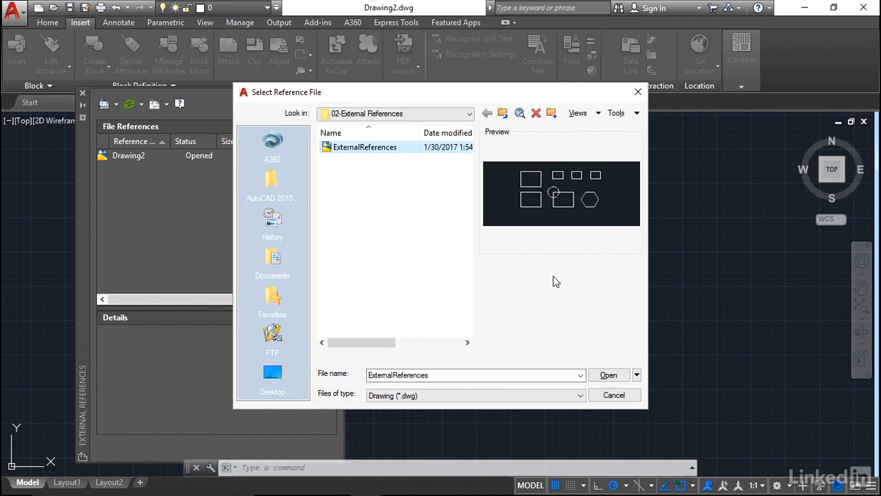
{"action": "left_click", "coordinate": [609, 375]}
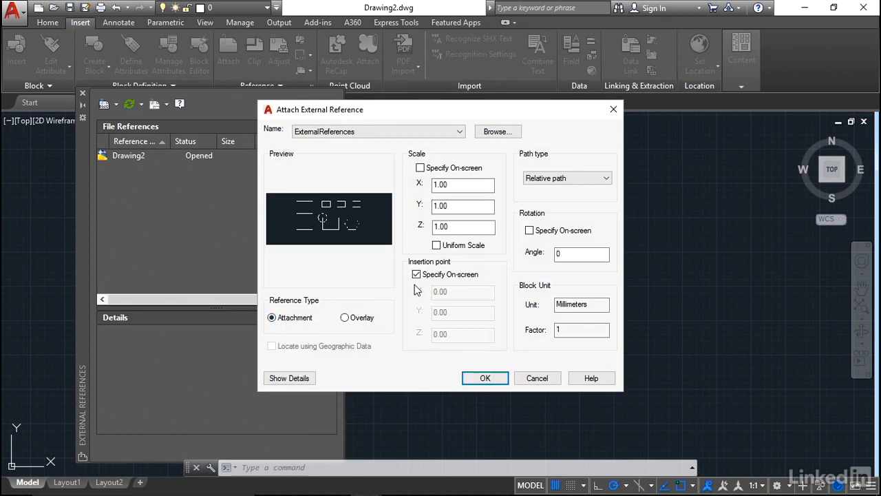
Step: Attach the xref at fixed insertion point 0,0,0 instead of specifying on-screen
{"action": "left_click", "coordinate": [416, 274]}
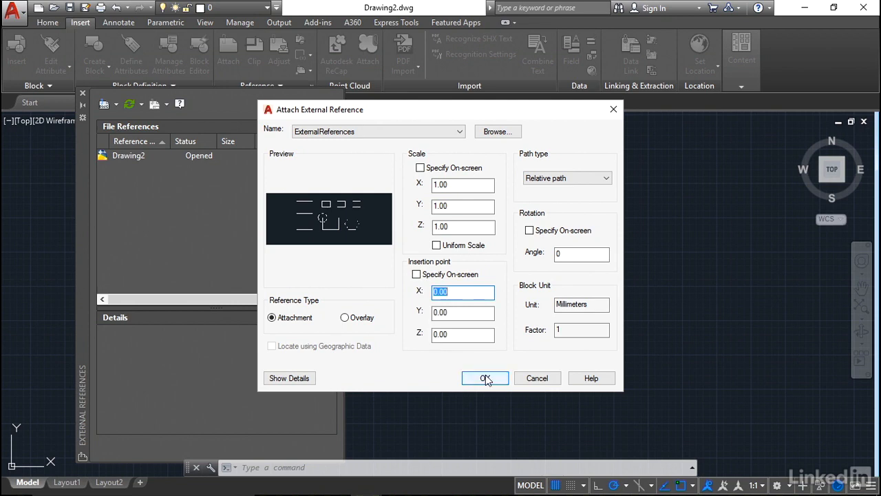
{"action": "left_click", "coordinate": [484, 378]}
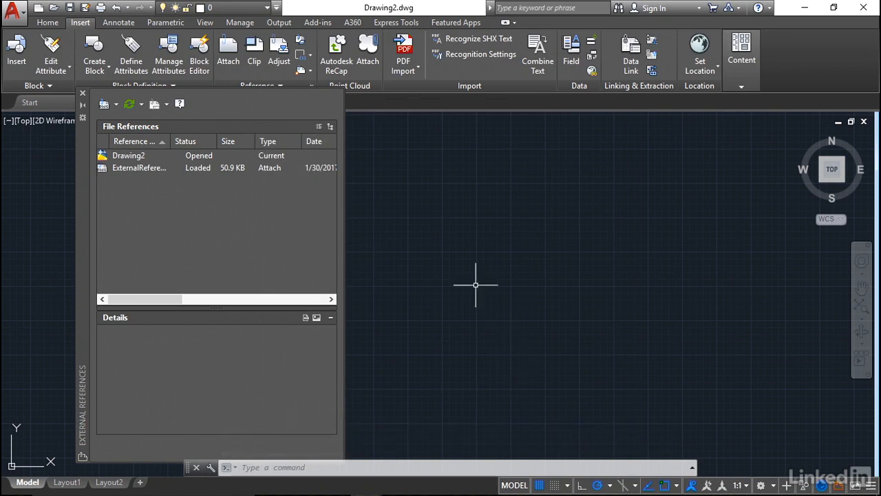
{"action": "mouse_move", "coordinate": [138, 172]}
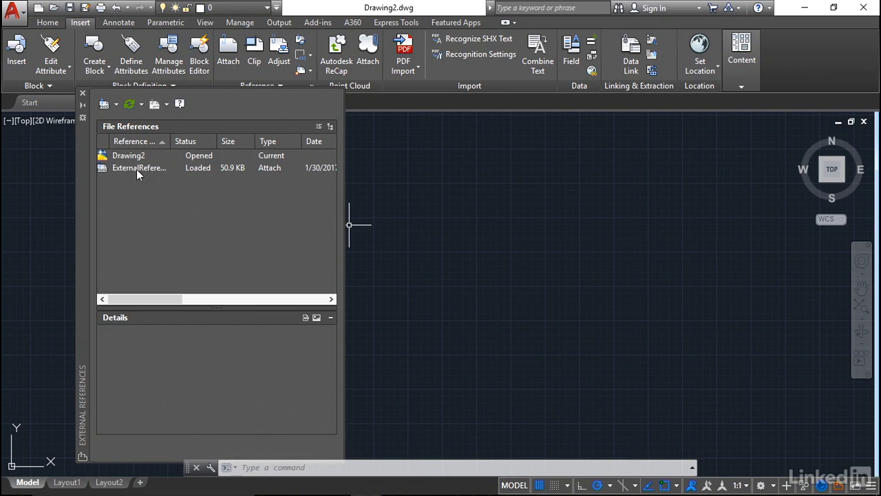
Step: Show the ExternalReferences xref details: Loaded status, 50.9 KB, attach type and saved path
{"action": "left_click", "coordinate": [137, 168]}
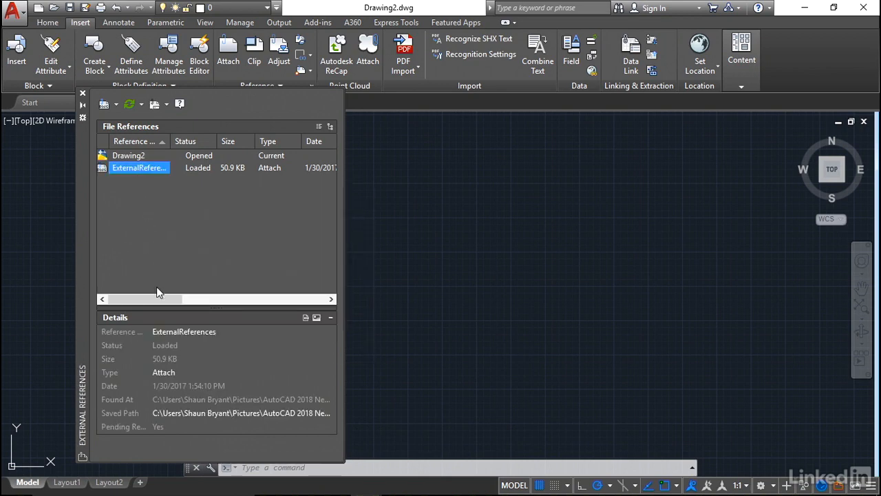
{"action": "mouse_move", "coordinate": [151, 339]}
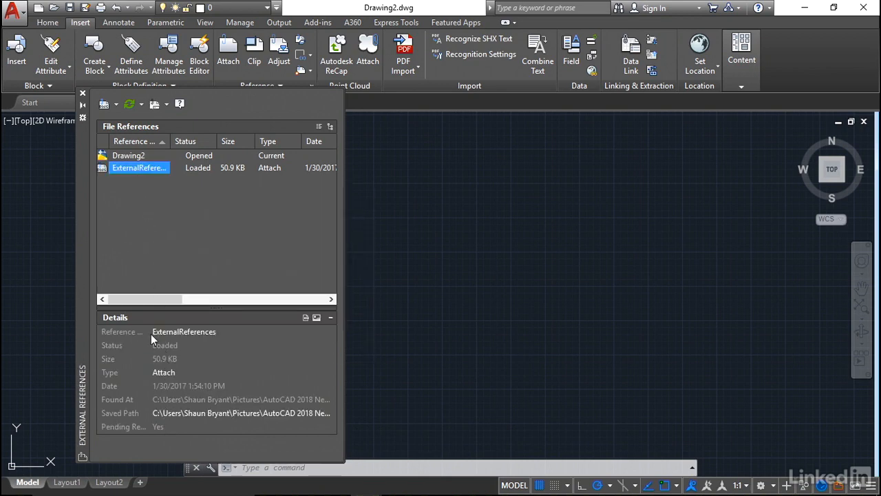